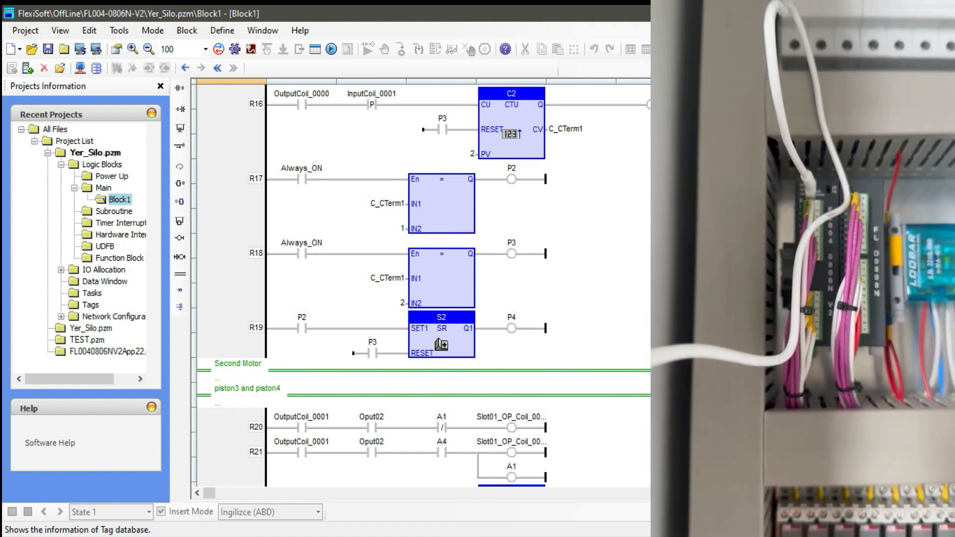
Open the Download to device settings with USB mode and application download
scroll("down", 3)
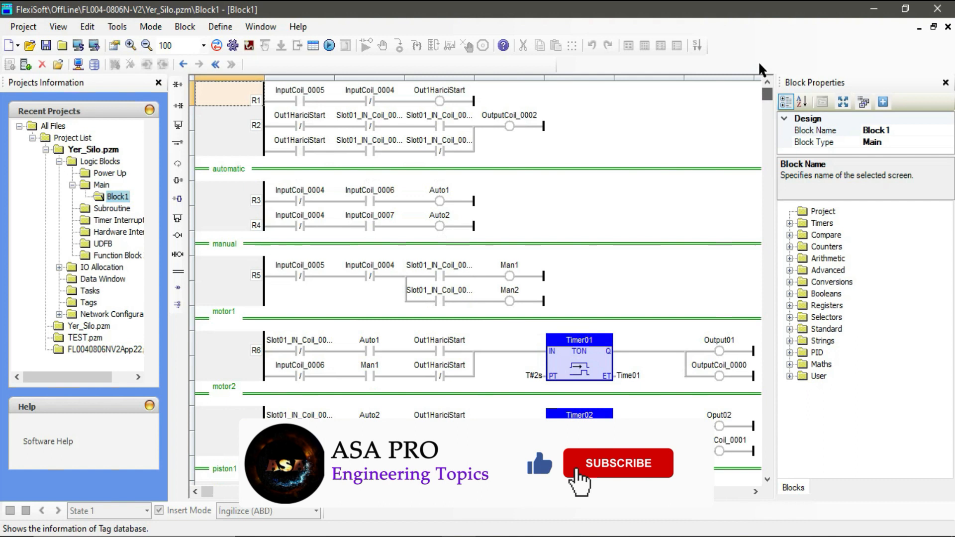
left_click(616, 463)
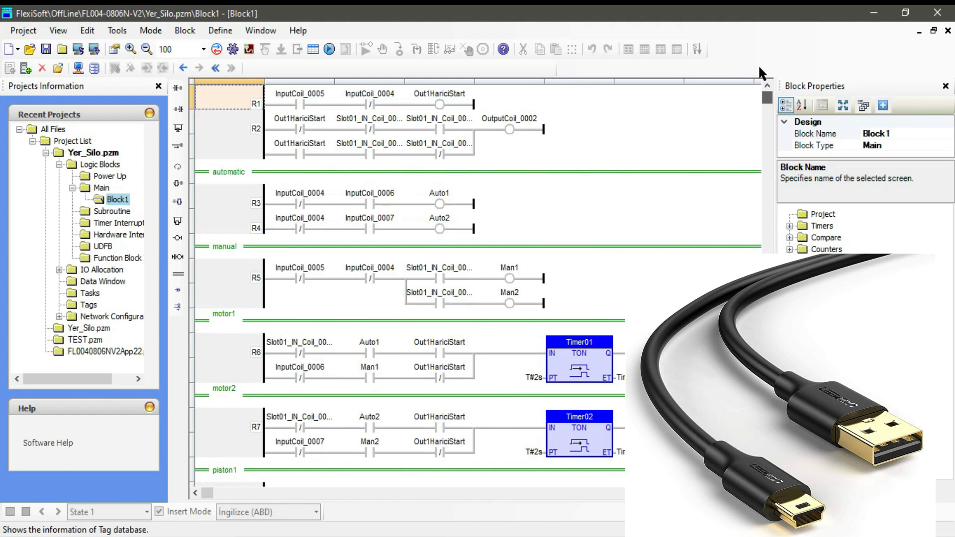
left_click(149, 30)
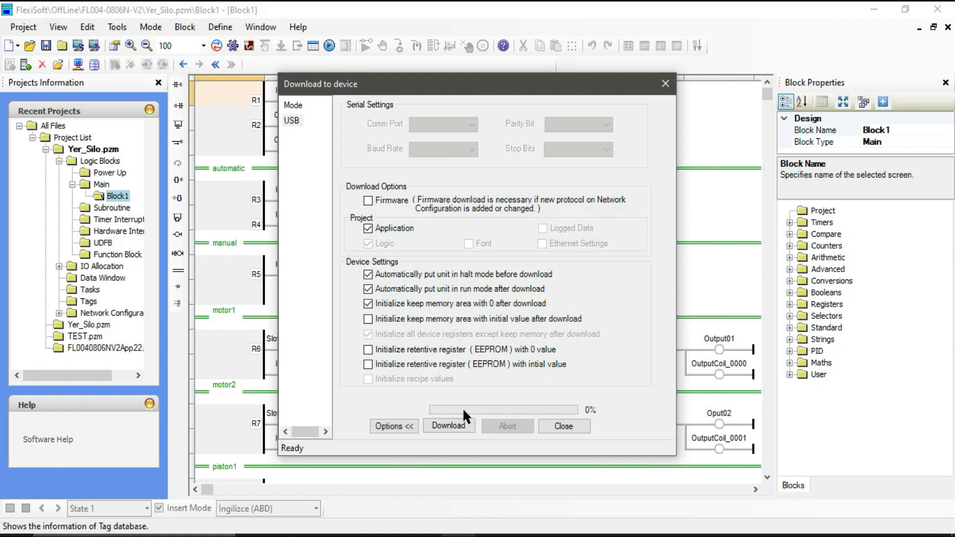
Start the USB download, reaching the PLC error-mode warning
left_click(448, 426)
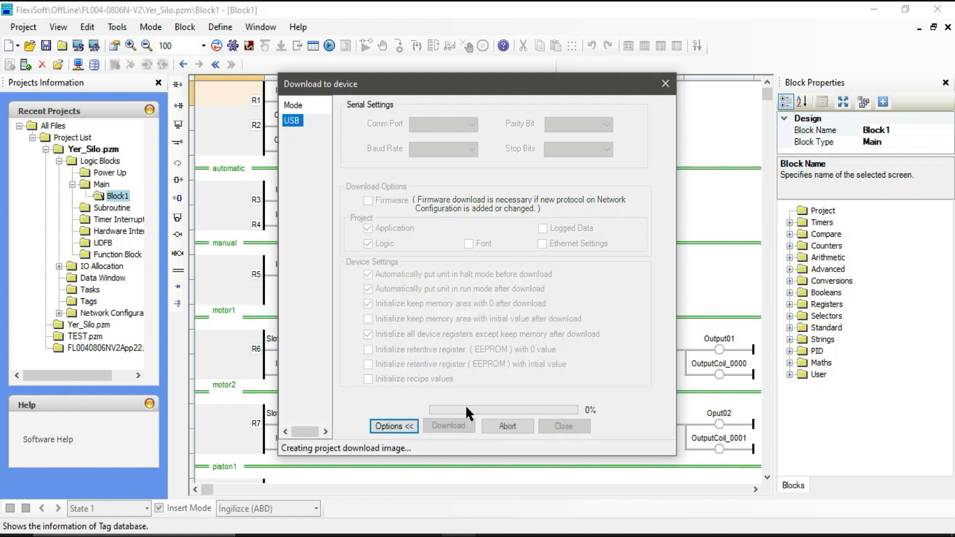
mouse_move(554, 344)
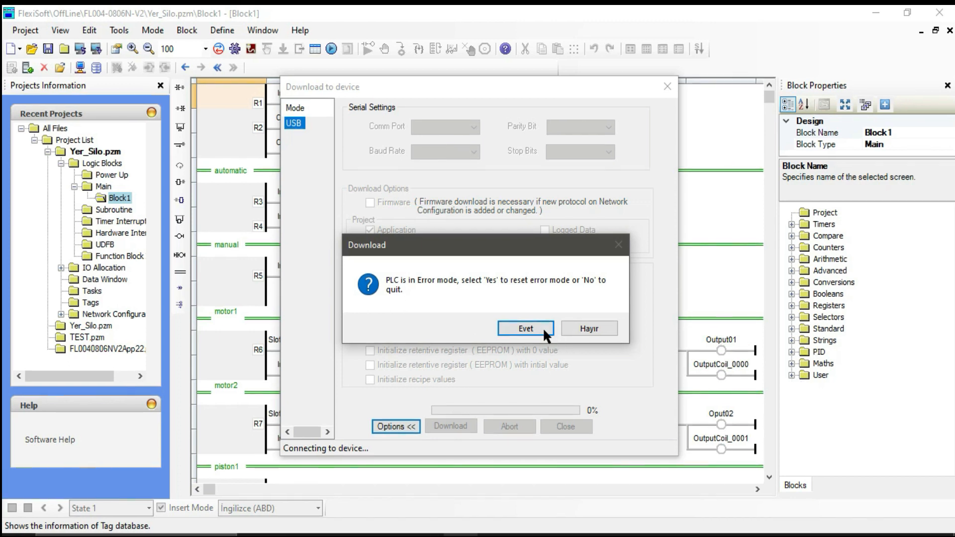
Confirm Evet to reset the PLC error mode and relaunch the download
left_click(525, 329)
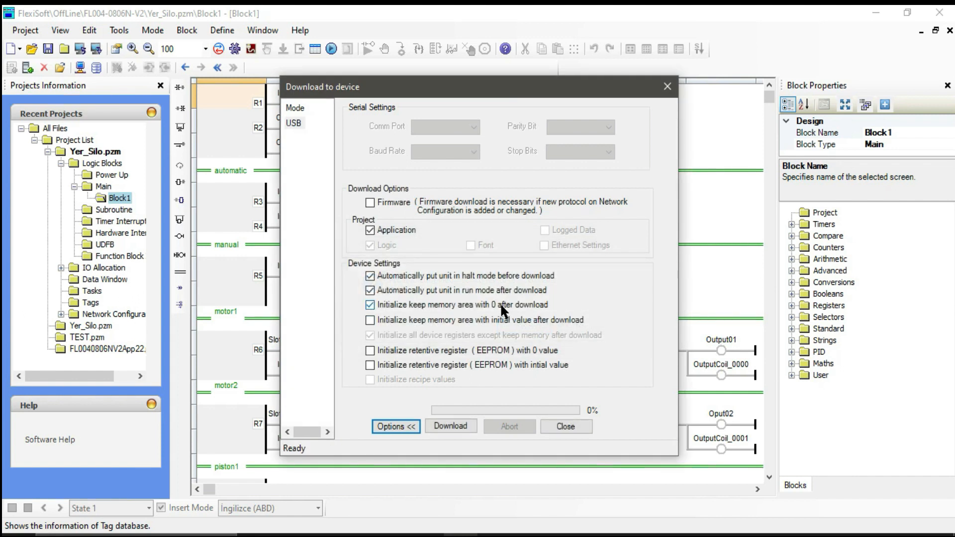
left_click(369, 202)
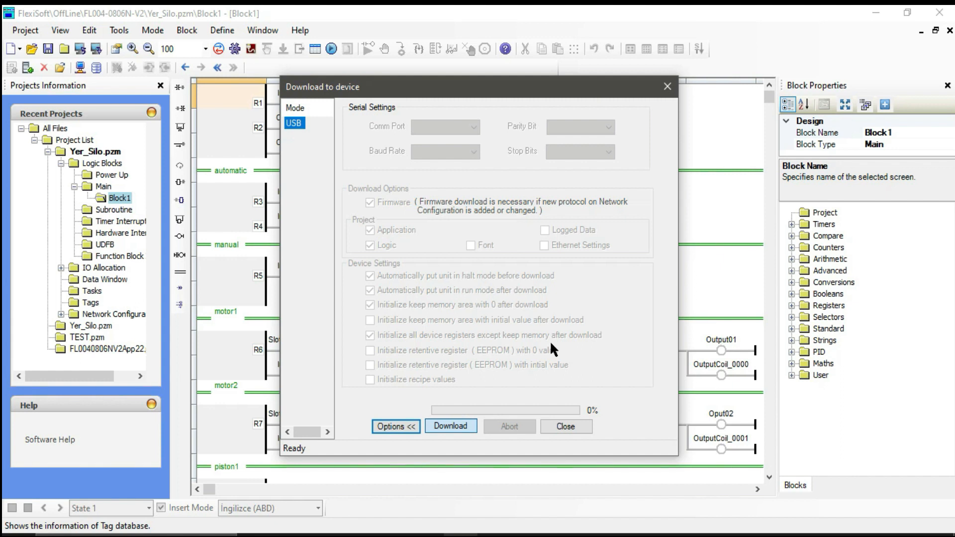
Let the download reach 100% and close the dialog to go online in RUN
left_click(450, 426)
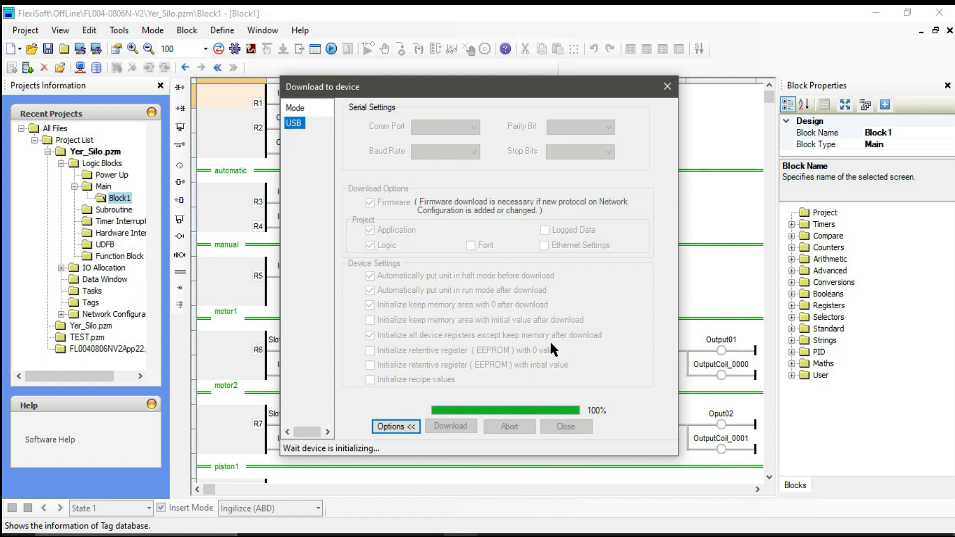
left_click(564, 425)
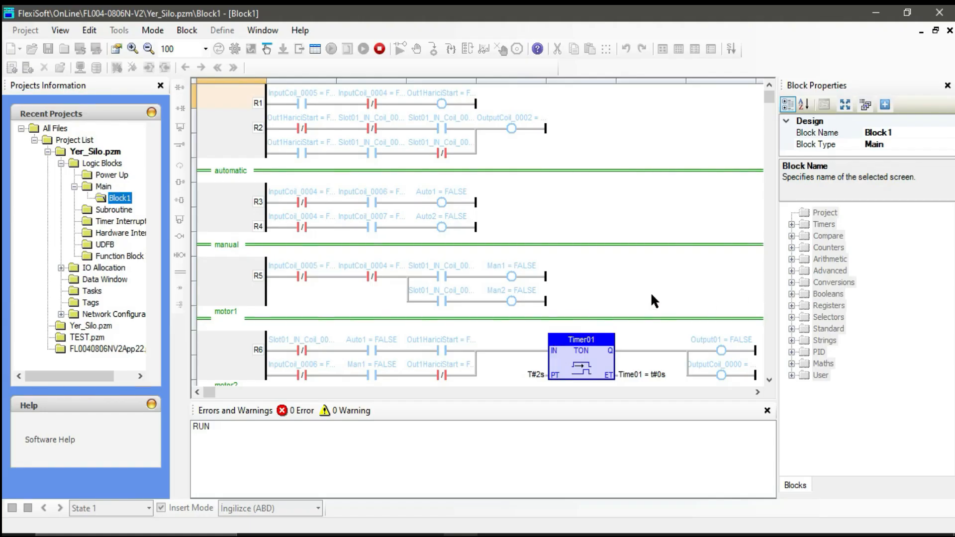
scroll("down", 3)
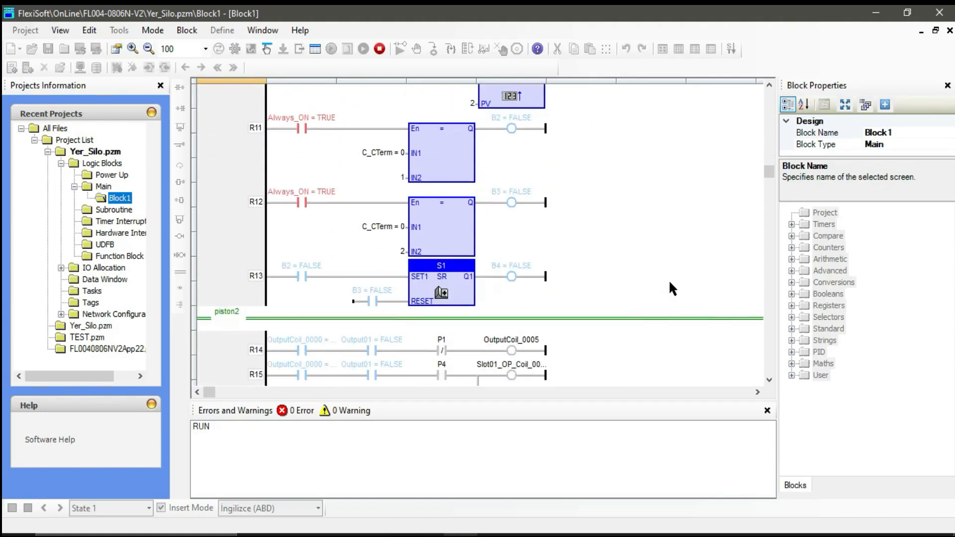
scroll("down", 3)
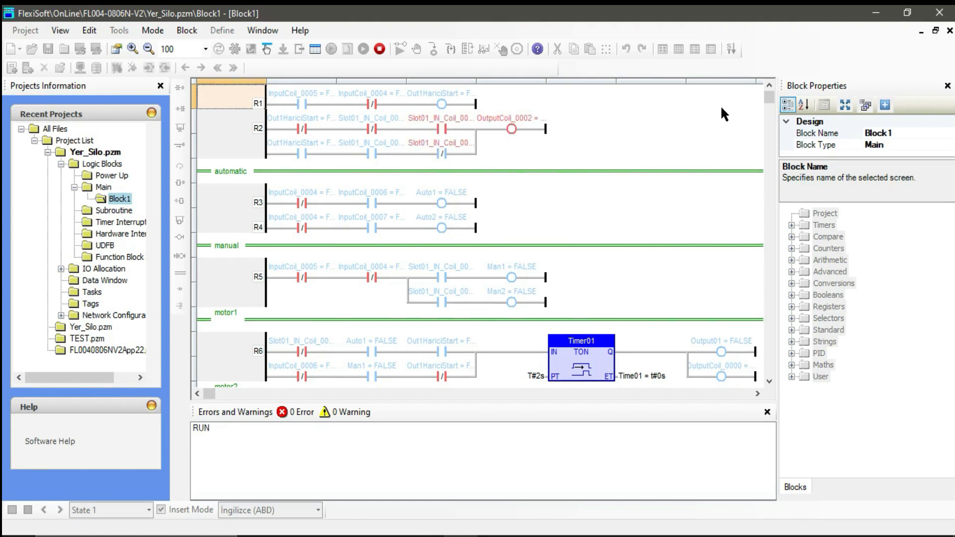
scroll("down", 3)
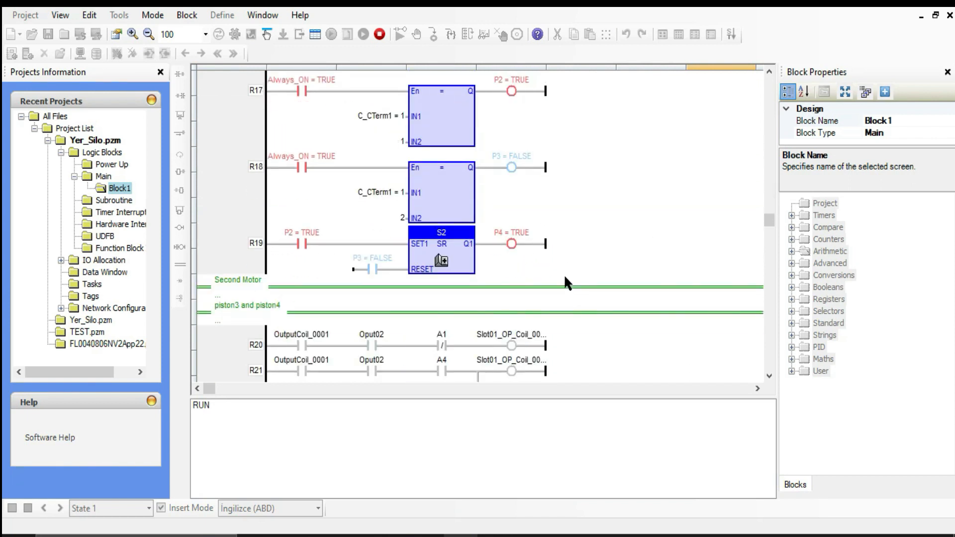
scroll("down", 3)
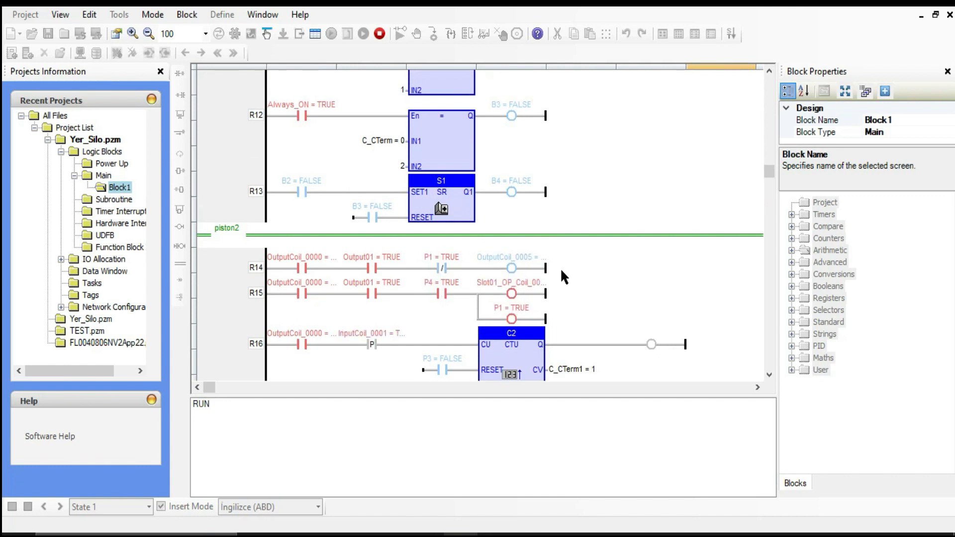
scroll("down", 3)
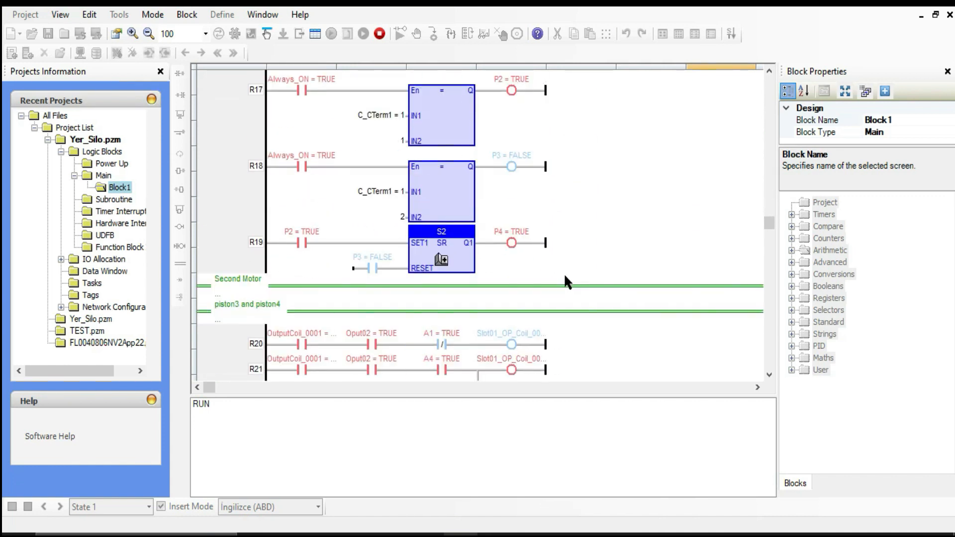
scroll("down", 3)
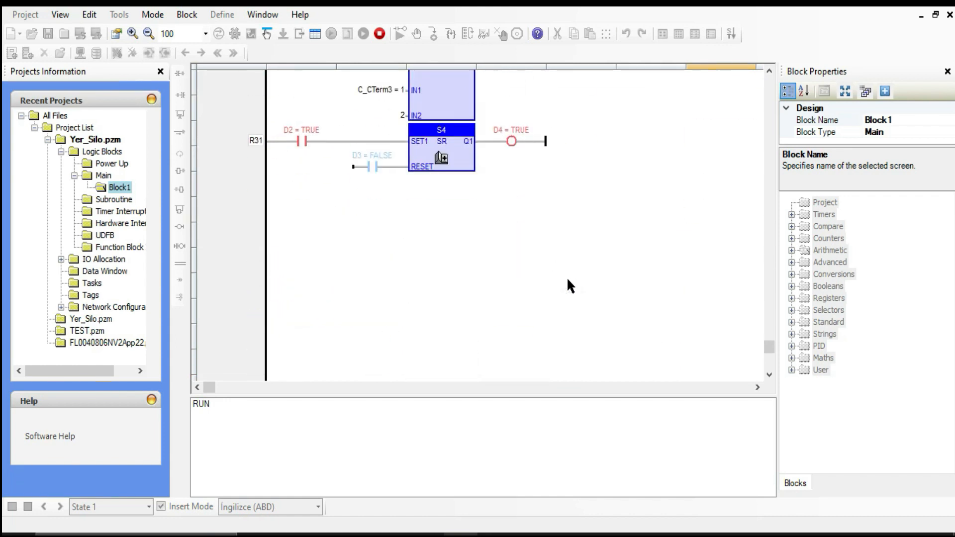
scroll("down", 3)
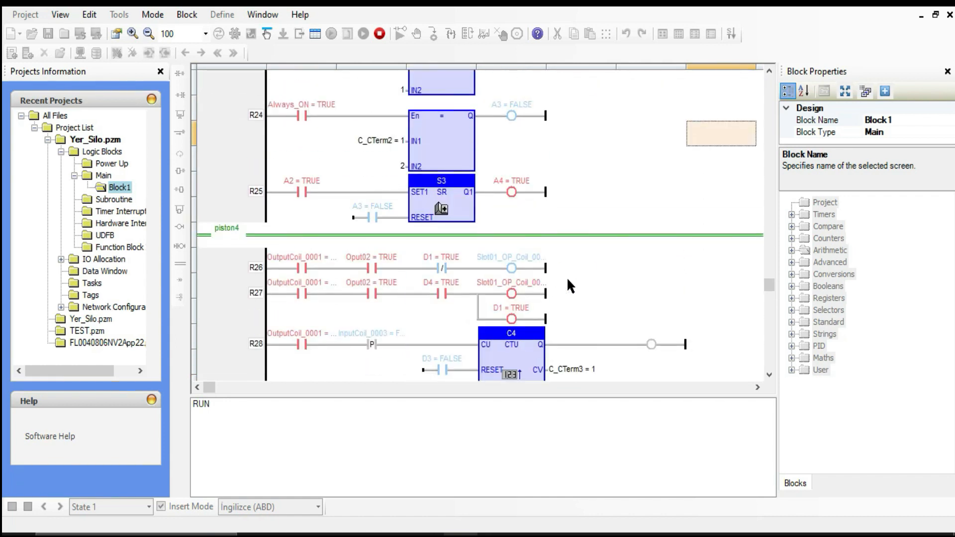